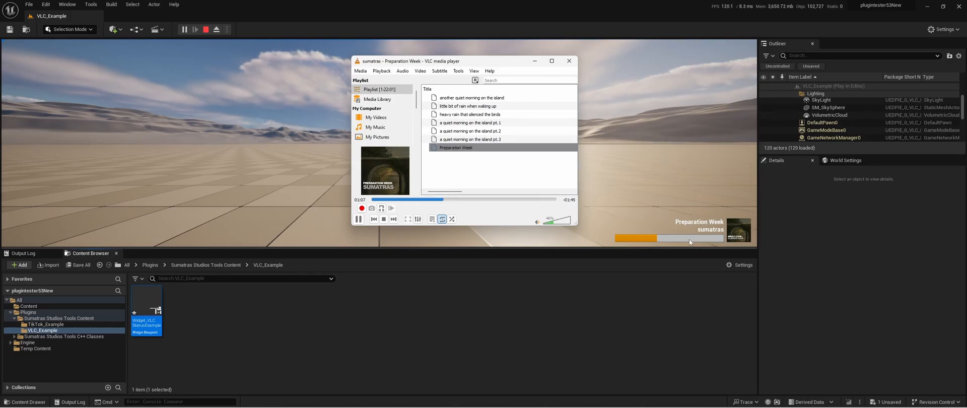
# Briefly play 'little bit of rain when waking up', pause it, then play 'Preparation Week'.
pyautogui.click(206, 29)
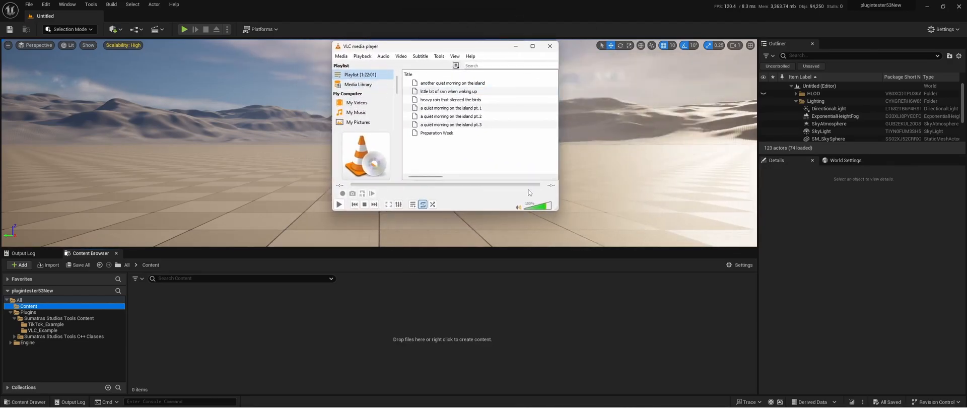
pyautogui.doubleClick(453, 91)
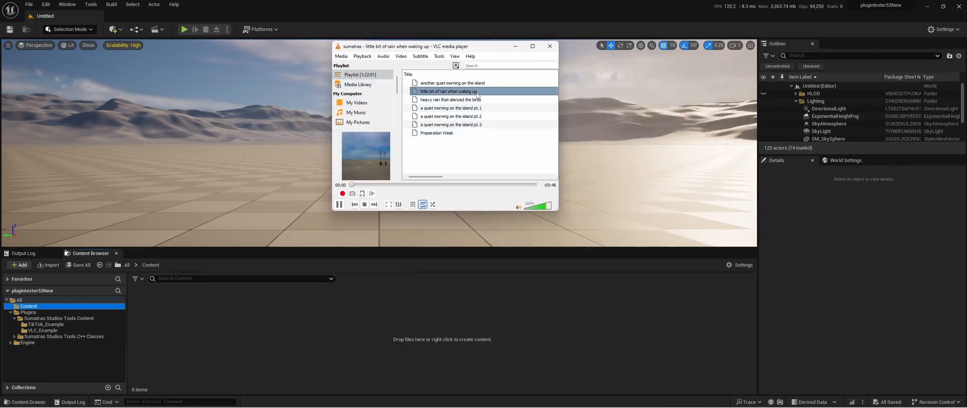
pyautogui.click(340, 204)
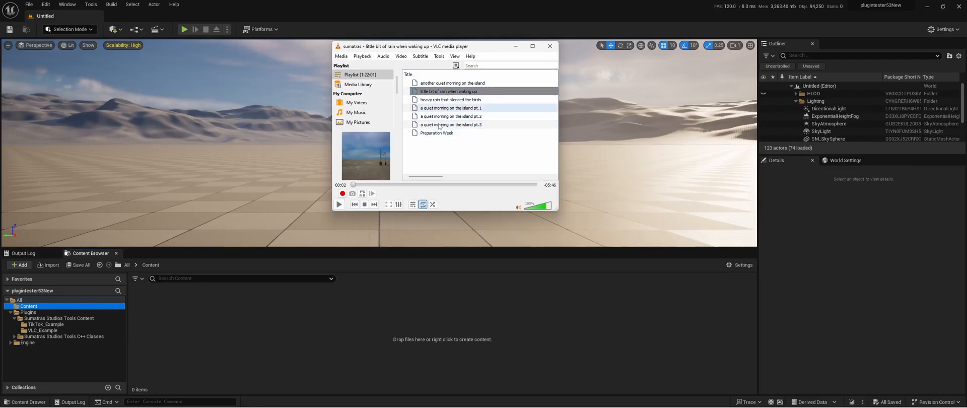
pyautogui.doubleClick(437, 133)
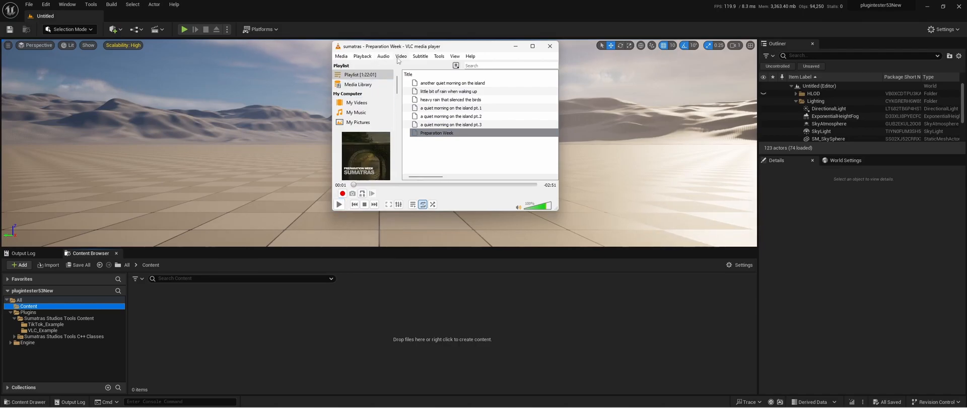
# Reach VLC Preferences via Tools and show all advanced settings.
pyautogui.click(342, 57)
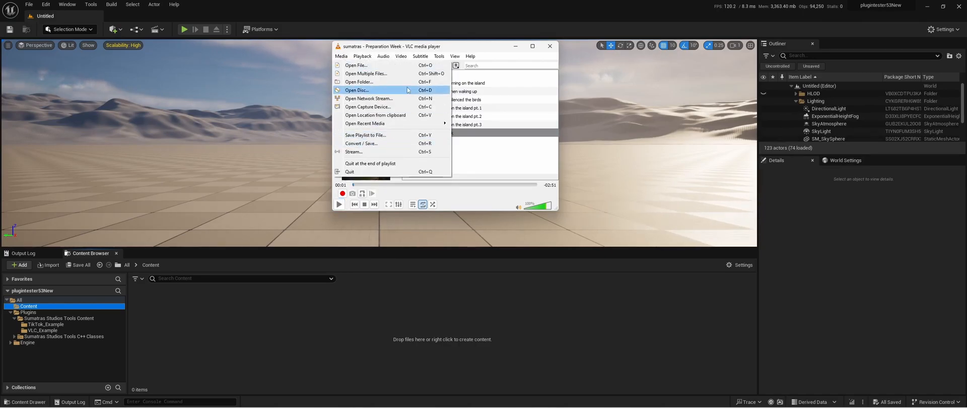
pyautogui.click(438, 56)
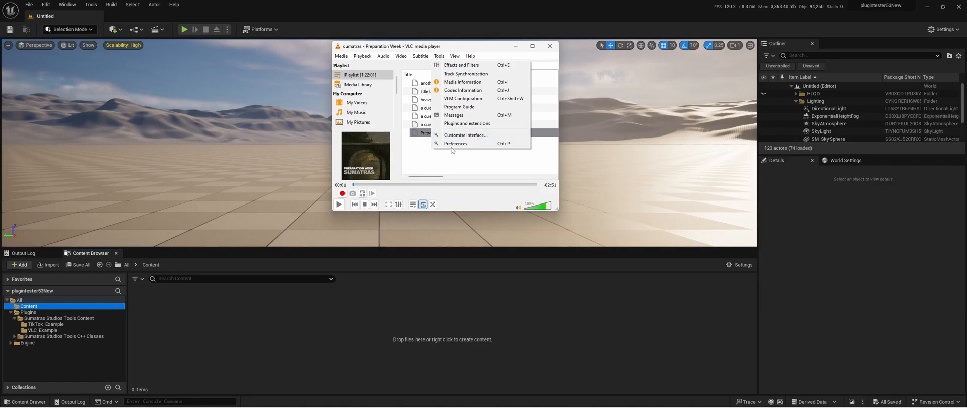
pyautogui.click(456, 143)
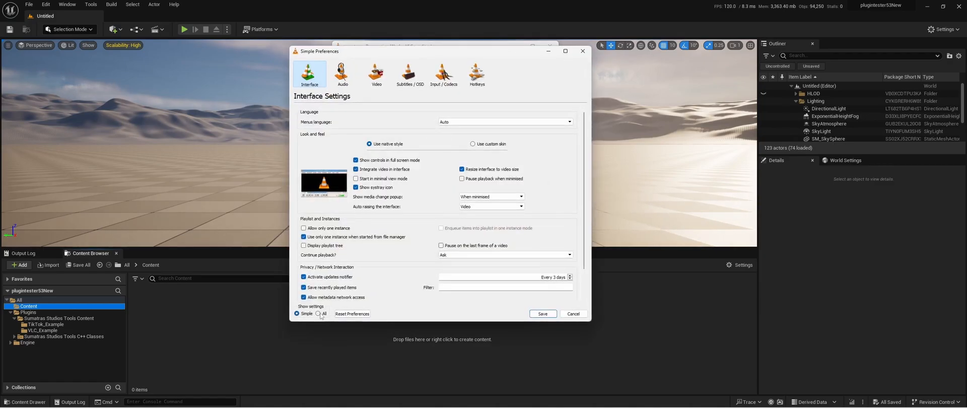
pyautogui.click(319, 315)
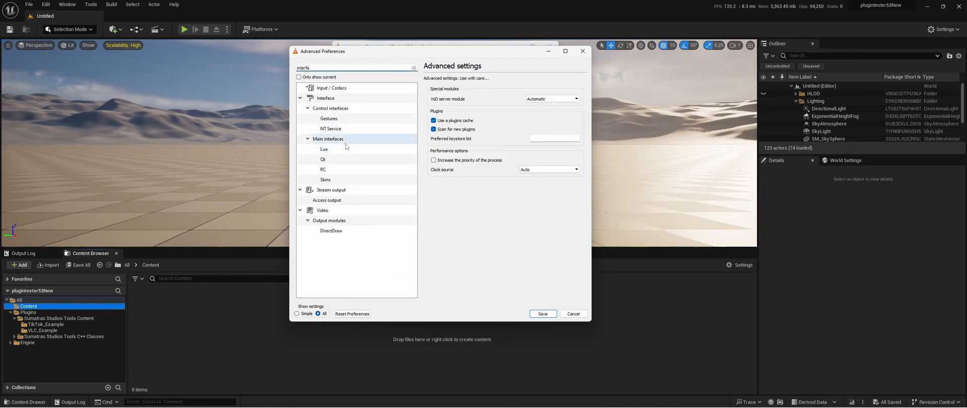
# Enable the Web main interface, set the Lua HTTP password, and save the preferences.
pyautogui.click(329, 139)
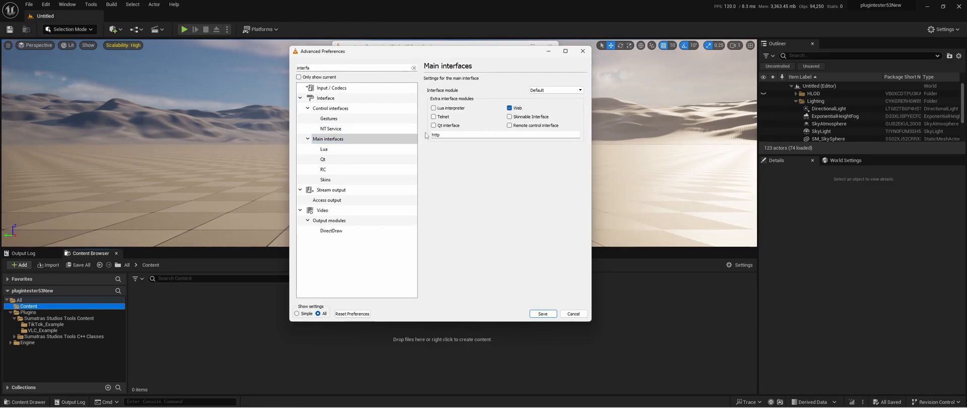
pyautogui.click(323, 149)
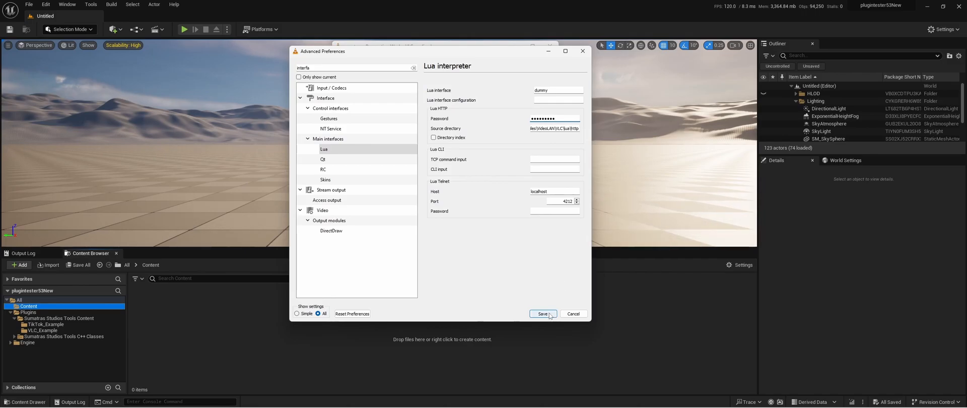
pyautogui.click(542, 313)
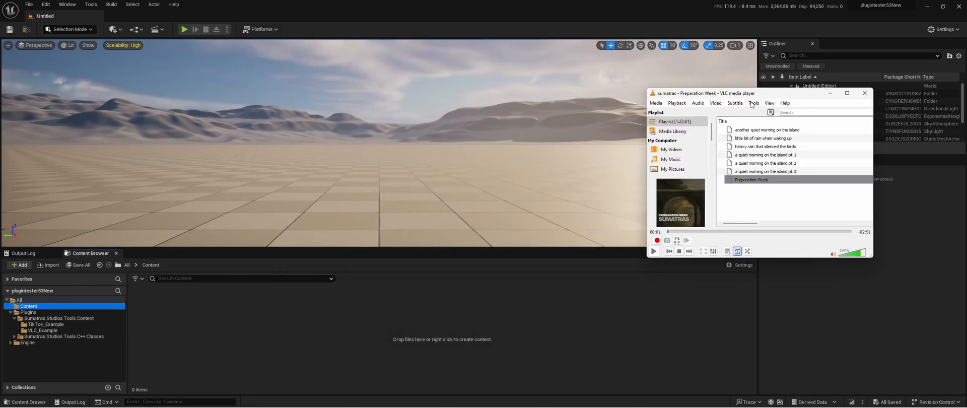
# Minimize VLC and check Sumatras Studios Tools is enabled under Installed > Other plugins.
pyautogui.click(865, 93)
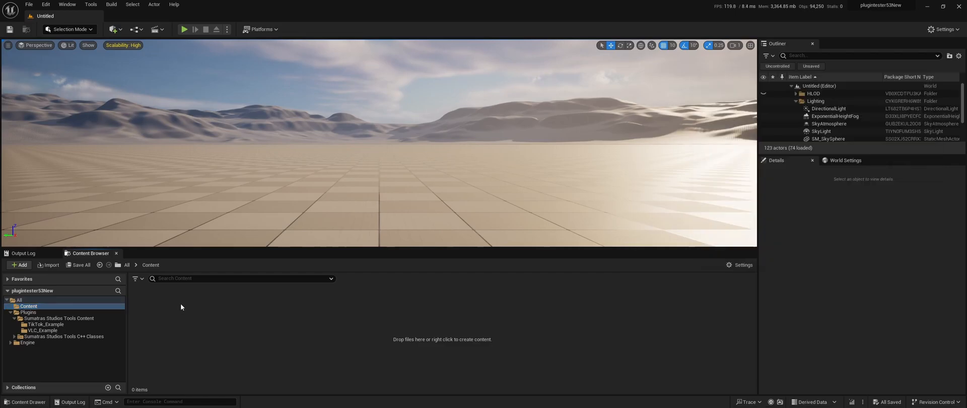
pyautogui.click(46, 4)
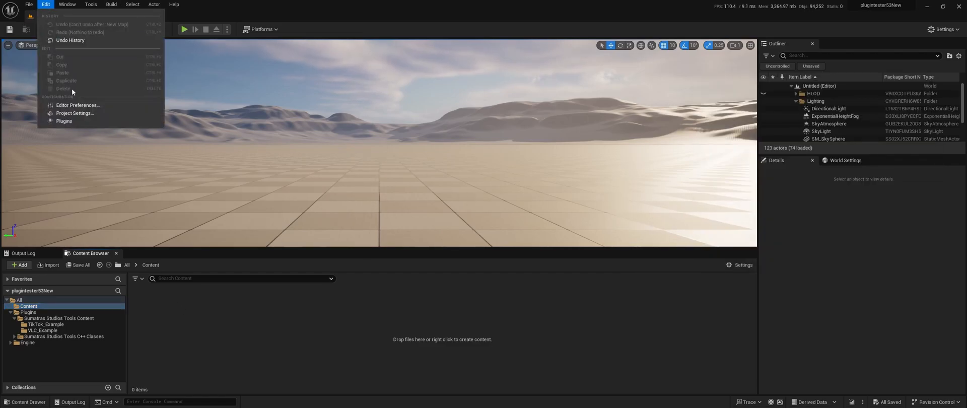
pyautogui.click(64, 122)
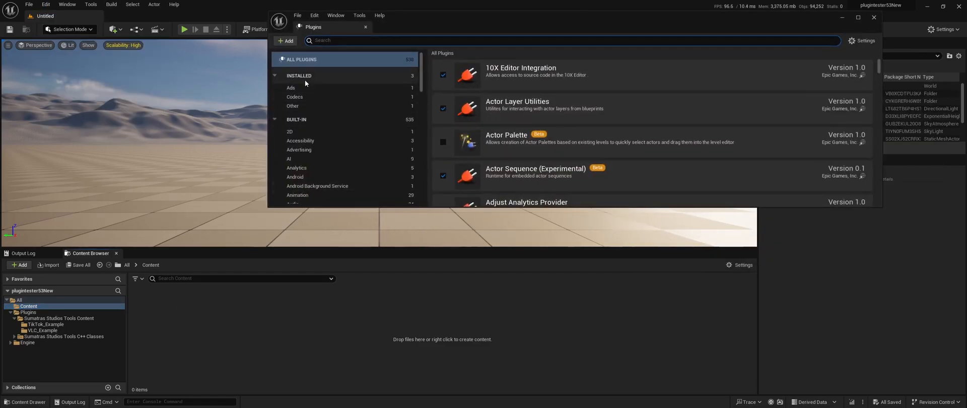
pyautogui.click(292, 106)
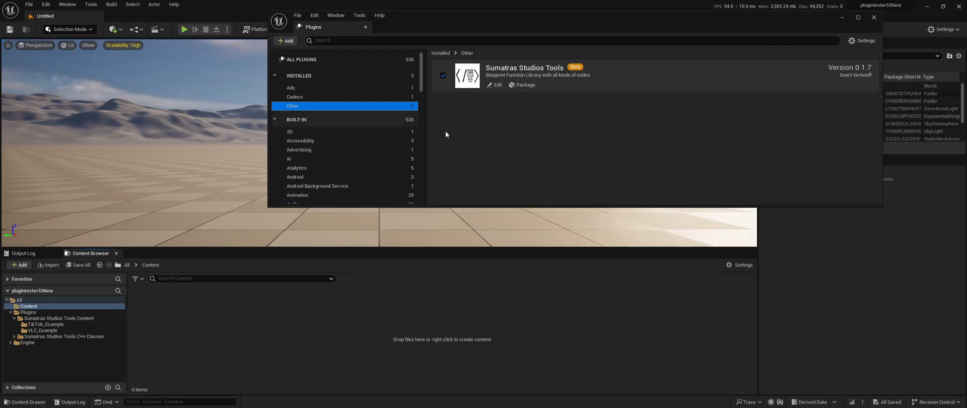
pyautogui.moveTo(818, 61)
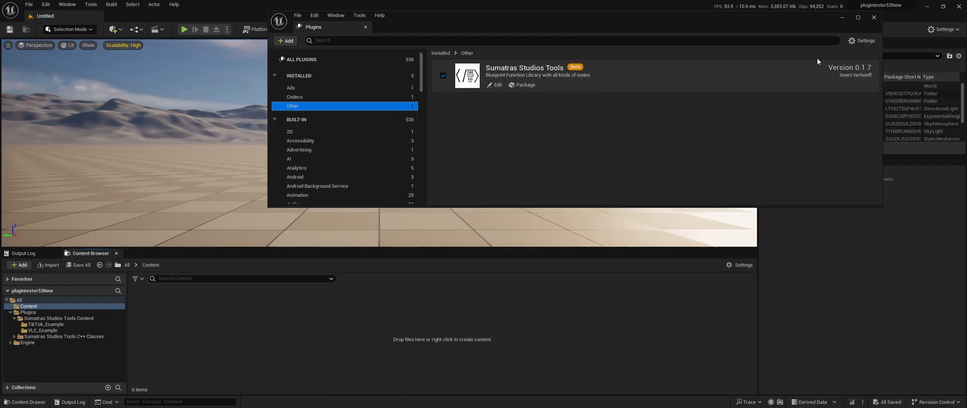
pyautogui.moveTo(901, 87)
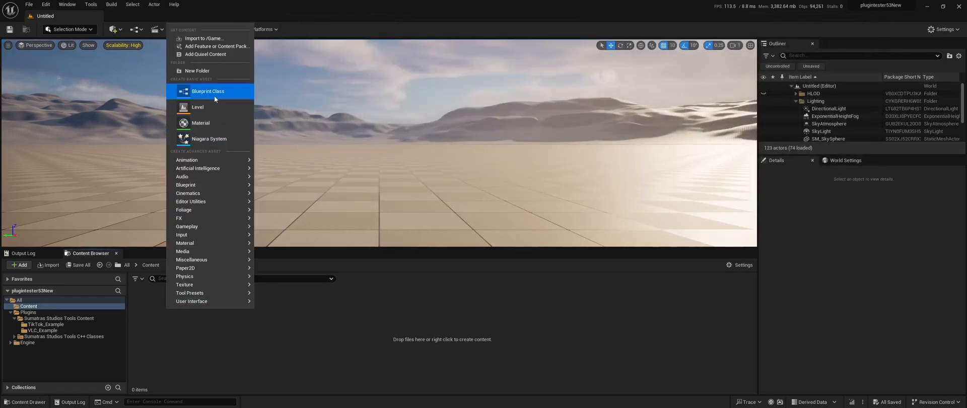
# Create a new Actor Blueprint named VLCInfo with a Get VLC Status node.
pyautogui.click(208, 92)
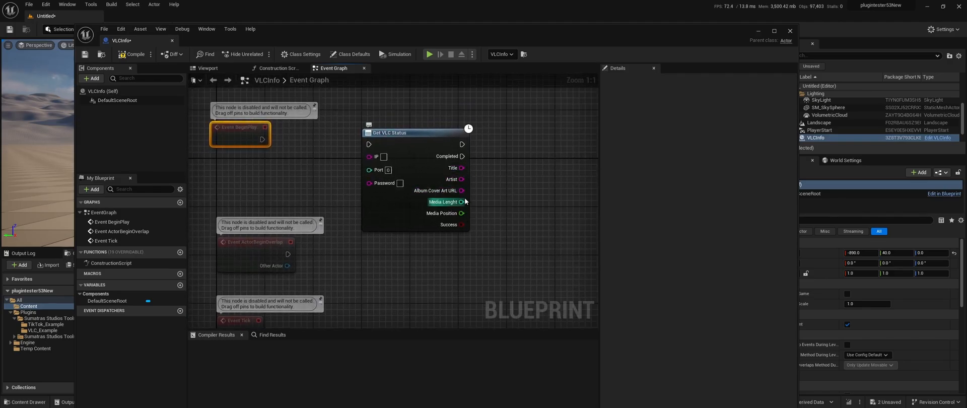
pyautogui.moveTo(279, 153)
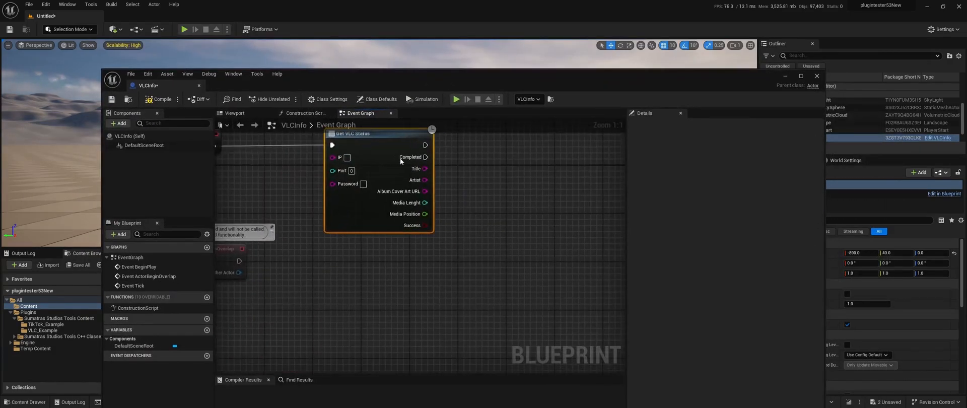
pyautogui.write('192.168.1.131')
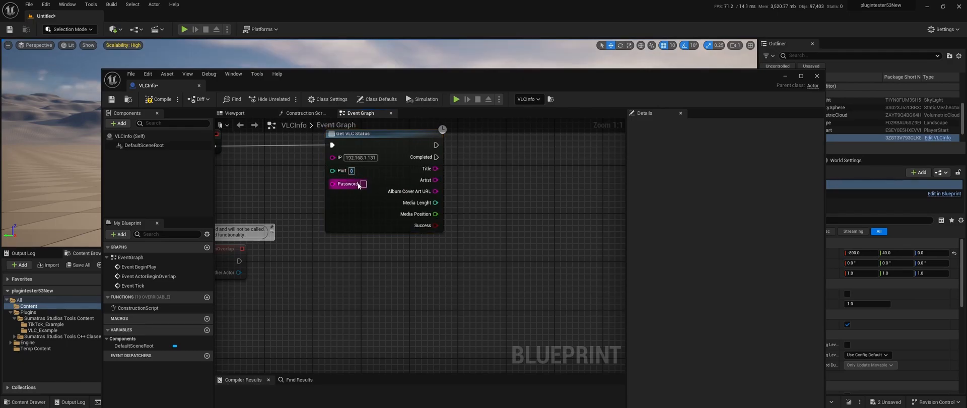
pyautogui.moveTo(354, 178)
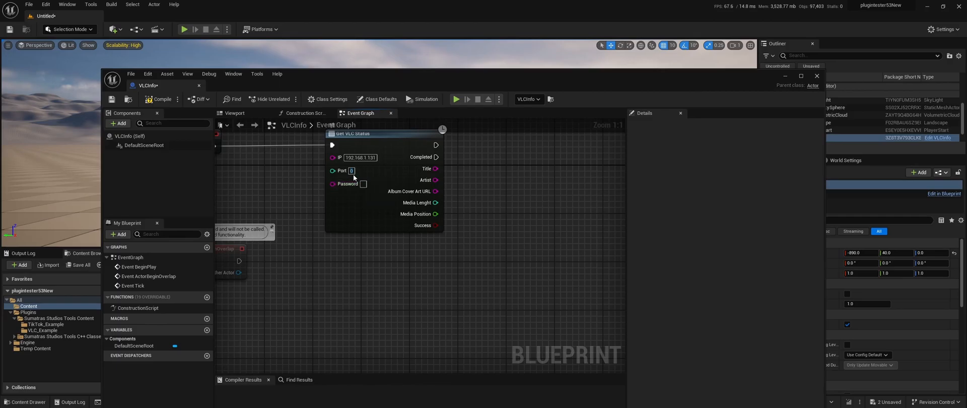
pyautogui.moveTo(381, 177)
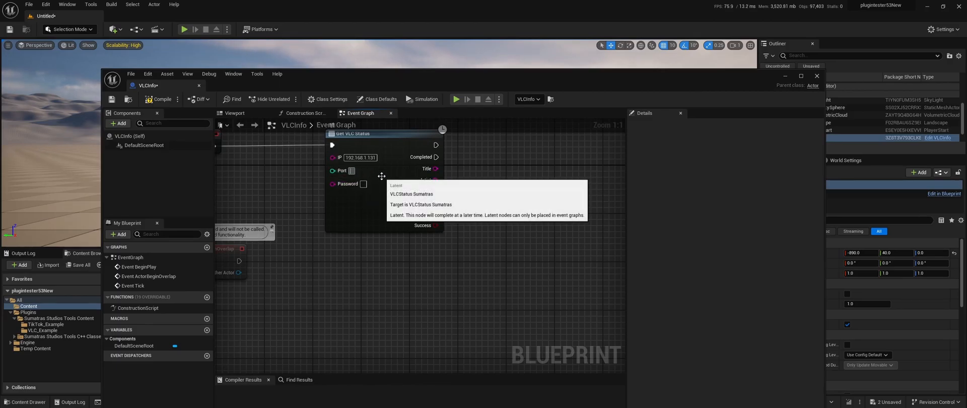
pyautogui.write('8080')
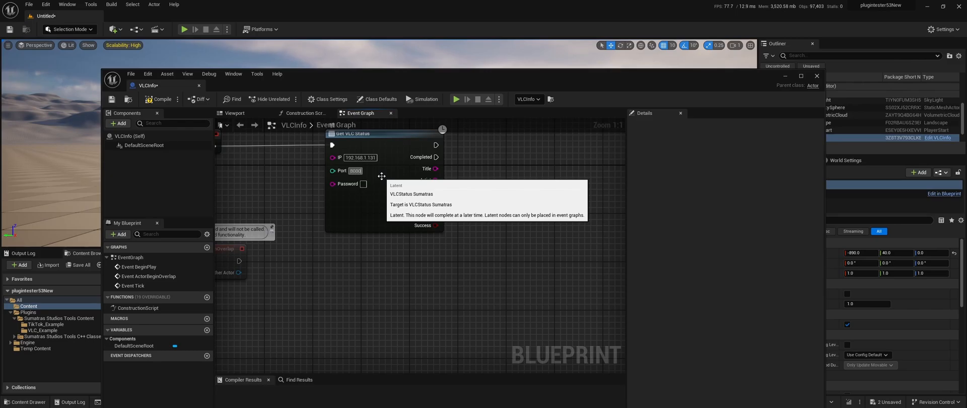
pyautogui.moveTo(427, 242)
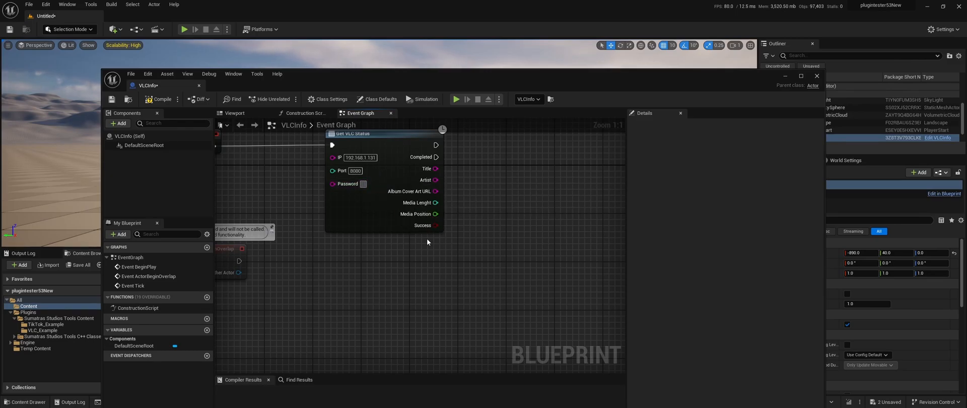
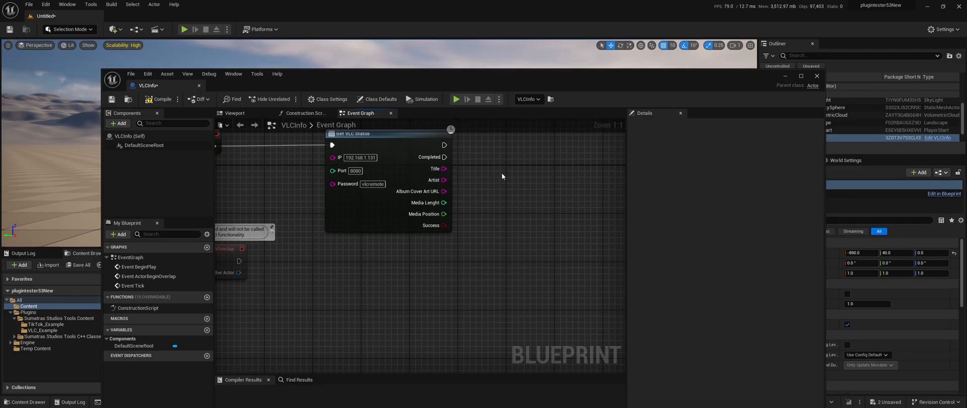
# Wire the Title pin into a Print String node executed from Completed.
pyautogui.moveTo(389, 134); pyautogui.dragTo(309, 156)
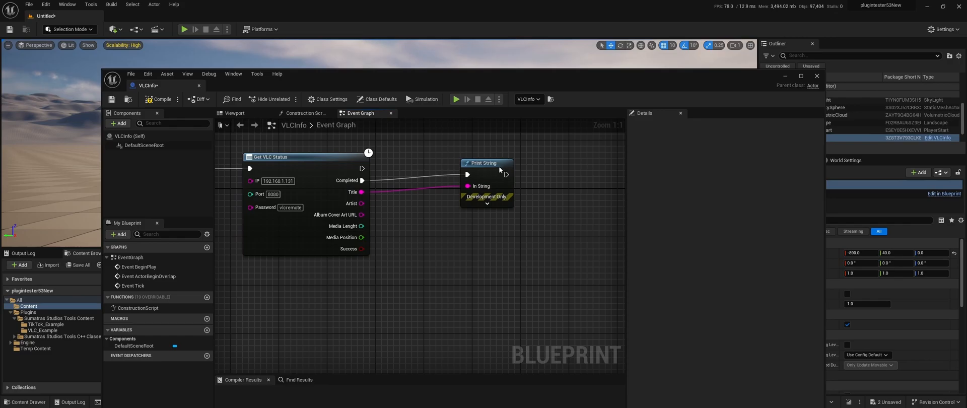
pyautogui.moveTo(485, 164); pyautogui.dragTo(490, 170)
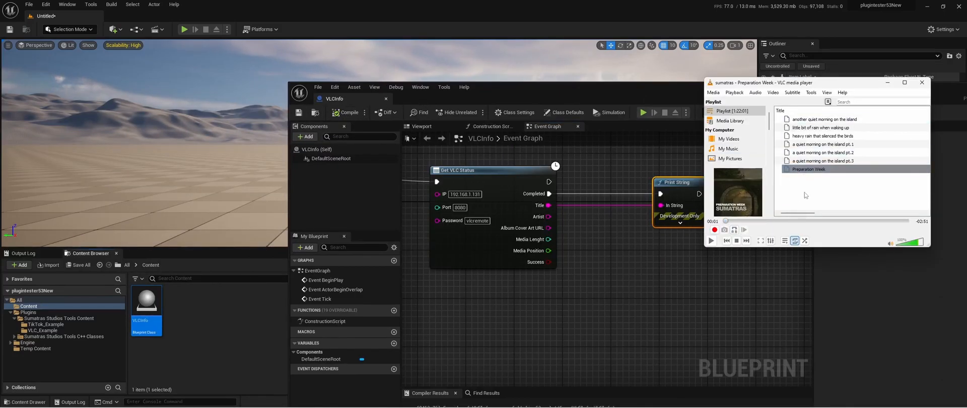
# Adjust VLC's volume, then play the level to test the title print.
pyautogui.click(737, 241)
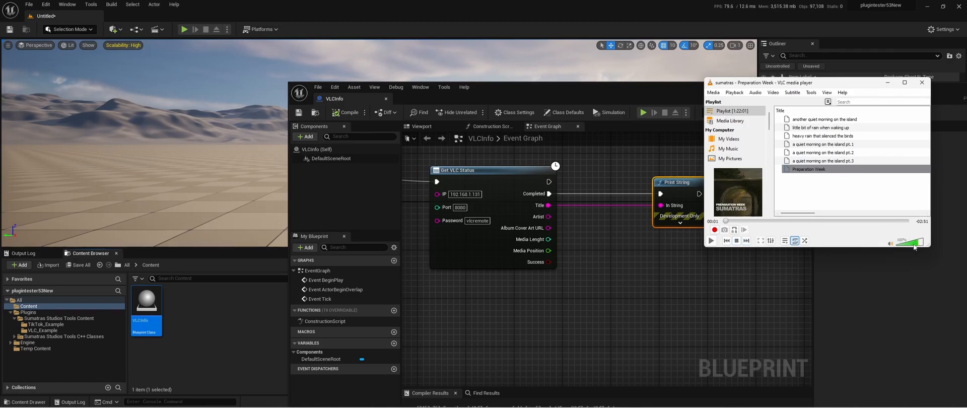
pyautogui.moveTo(919, 241); pyautogui.dragTo(908, 242)
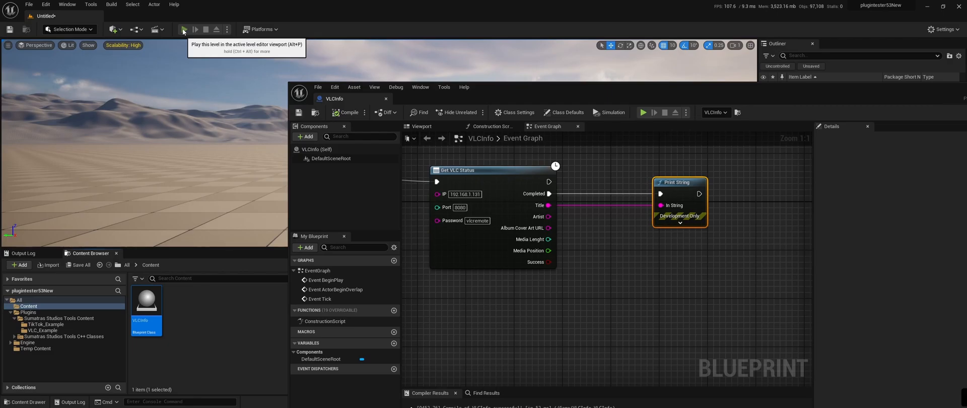
pyautogui.click(183, 29)
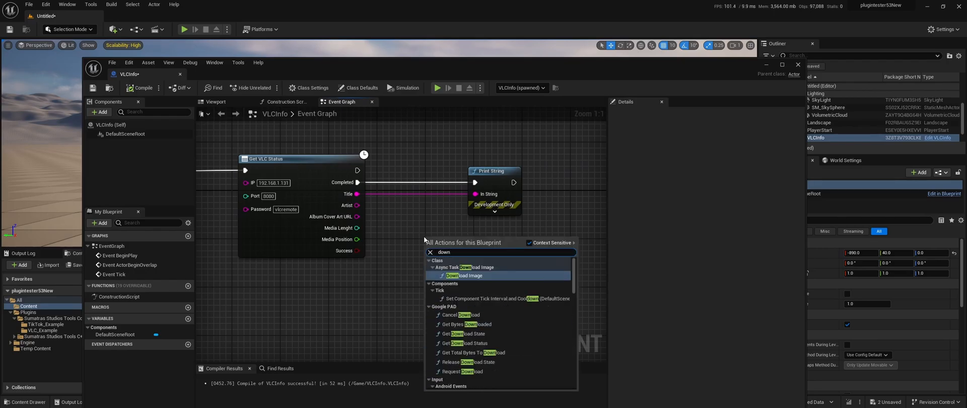
# Close the VLCInfo blueprint and browse to the plugin's VLC_Example folder.
pyautogui.click(467, 275)
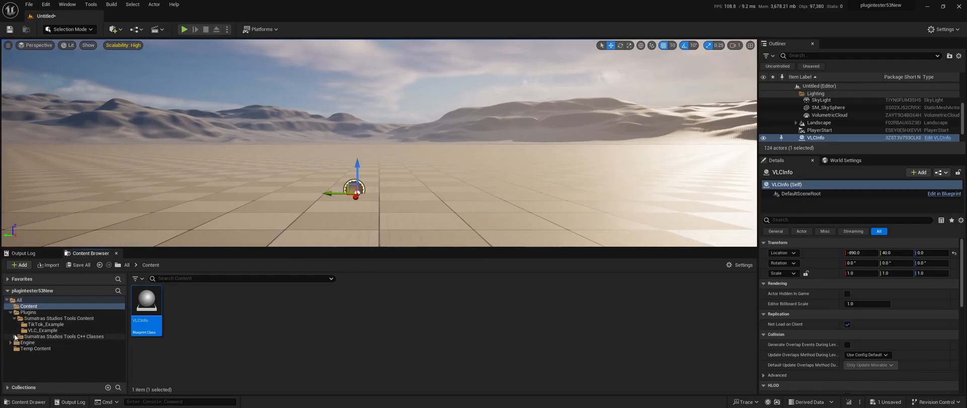
pyautogui.click(41, 330)
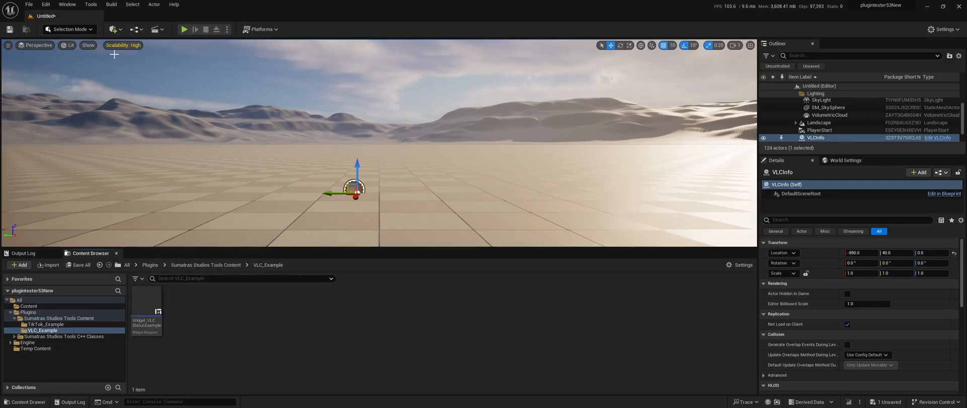
# In the level blueprint, add a Create Widget of class Widget_VLCStatusExample after BeginPlay.
pyautogui.click(154, 29)
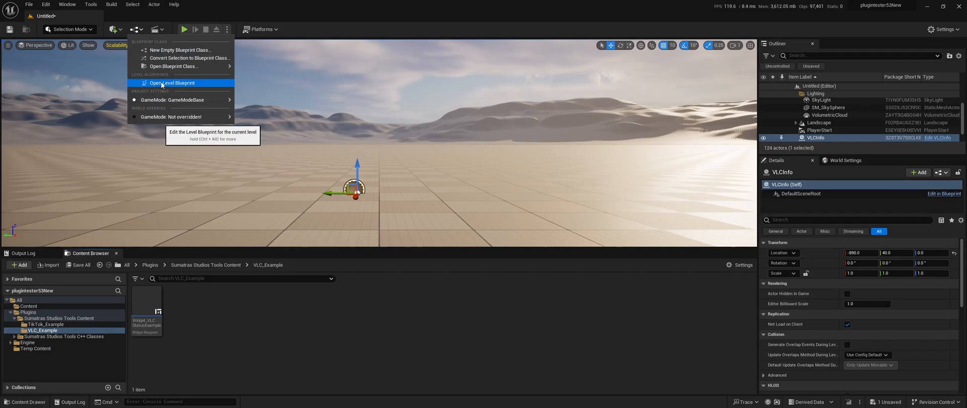
pyautogui.click(171, 83)
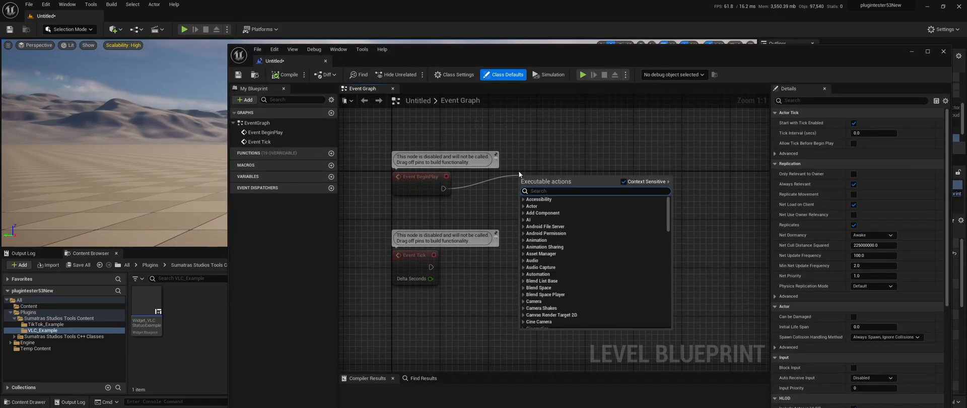
pyautogui.write('create wi')
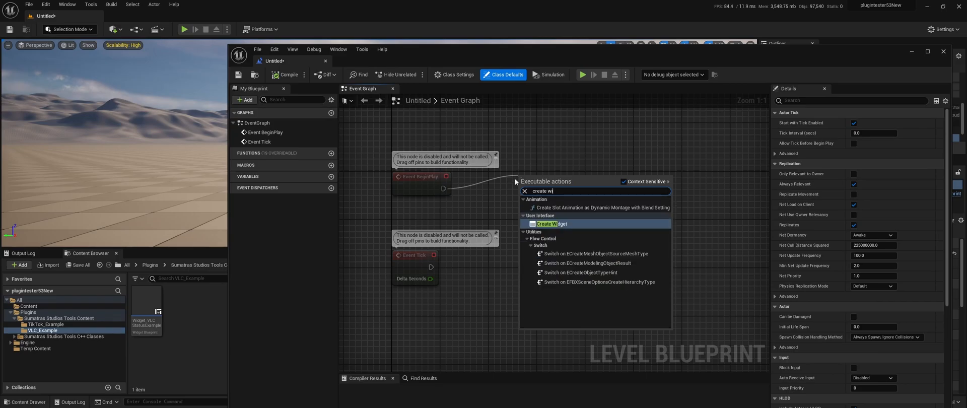
pyautogui.click(551, 223)
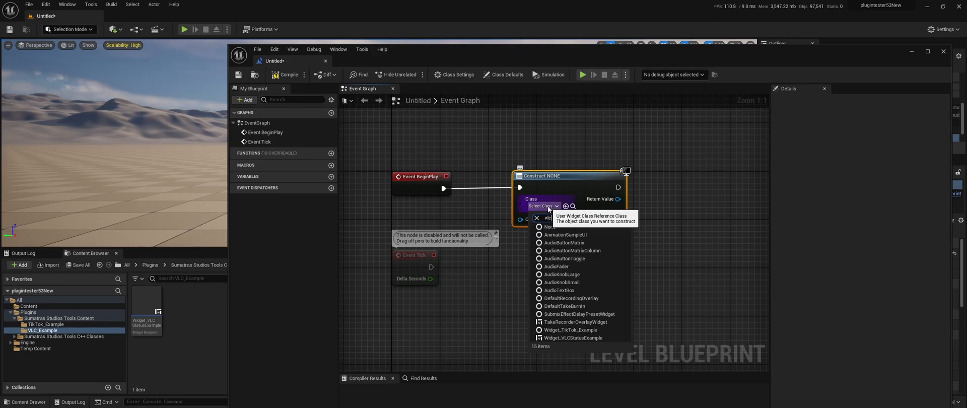
pyautogui.click(573, 339)
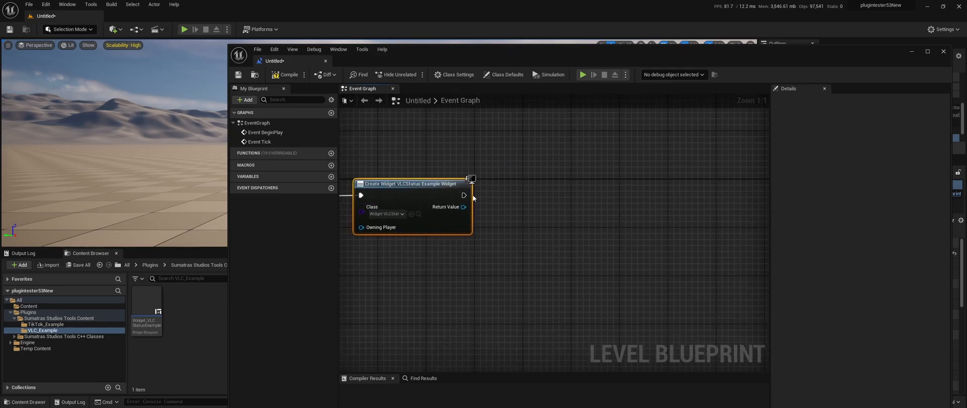
pyautogui.moveTo(464, 207); pyautogui.dragTo(558, 201)
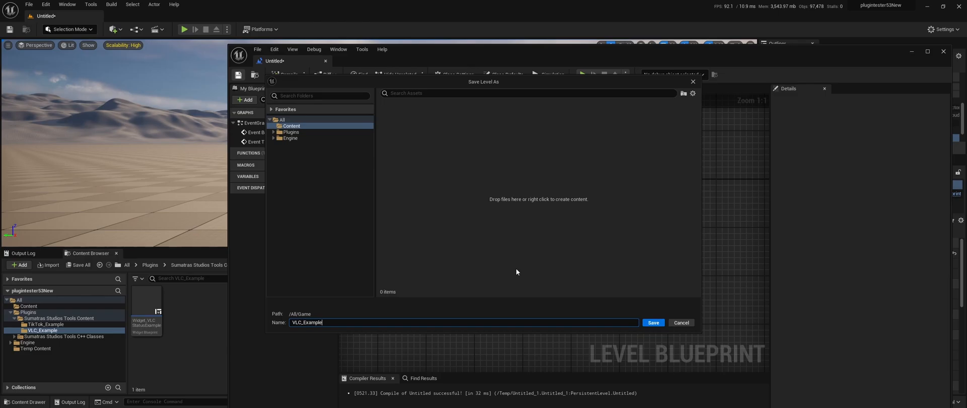
# Save the level as VLC_Example and play it.
pyautogui.click(653, 323)
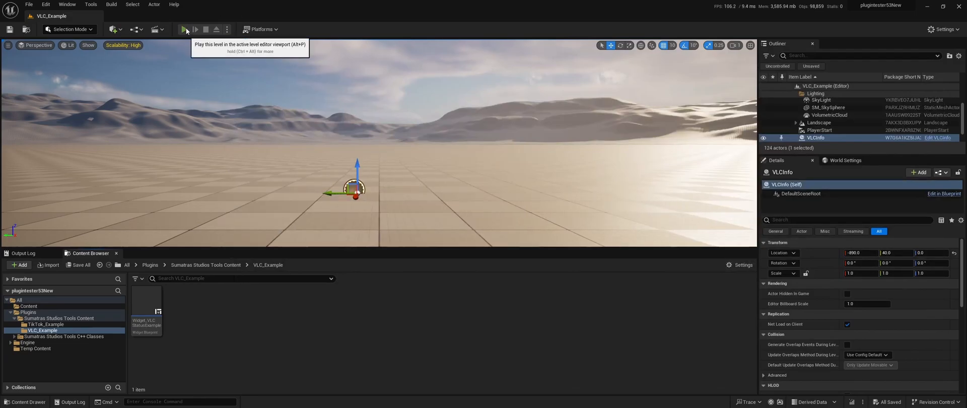
pyautogui.click(186, 29)
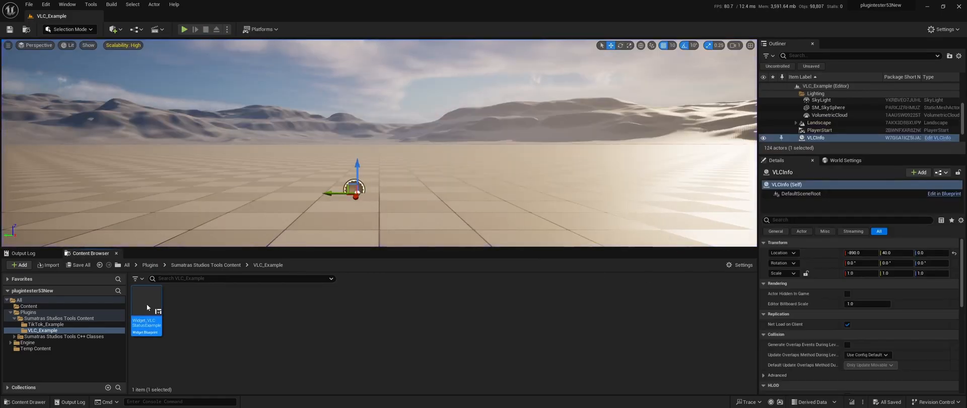
# Set Widget_VLCStatusExample's VLC_IP default to the 192.17... address and close the editor.
pyautogui.doubleClick(146, 312)
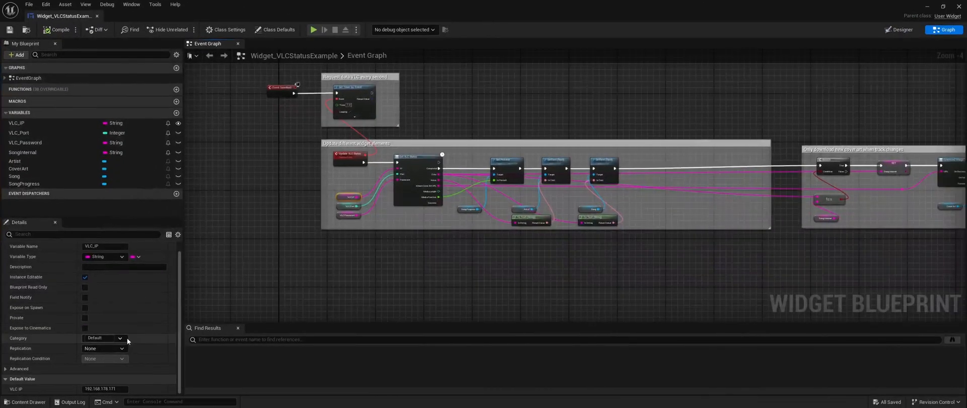
pyautogui.click(104, 389)
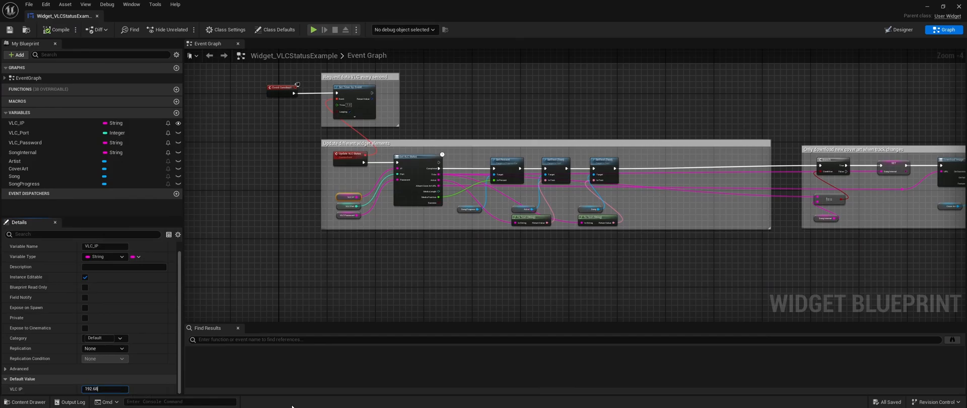
pyautogui.write('192.17')
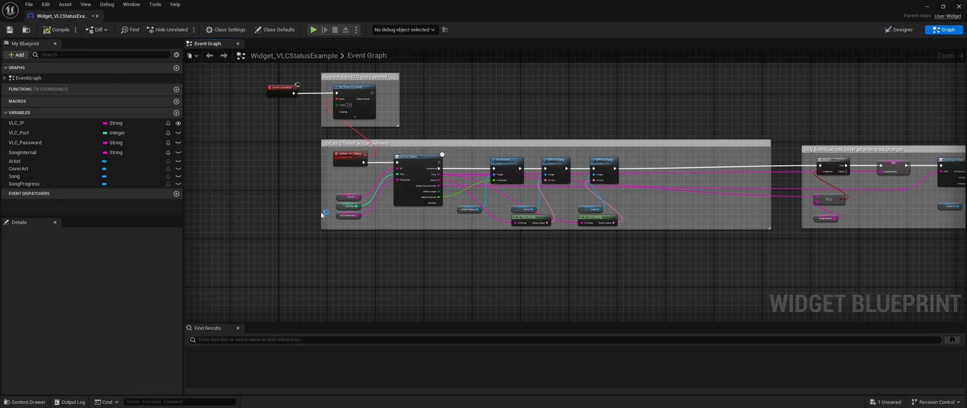
pyautogui.click(349, 205)
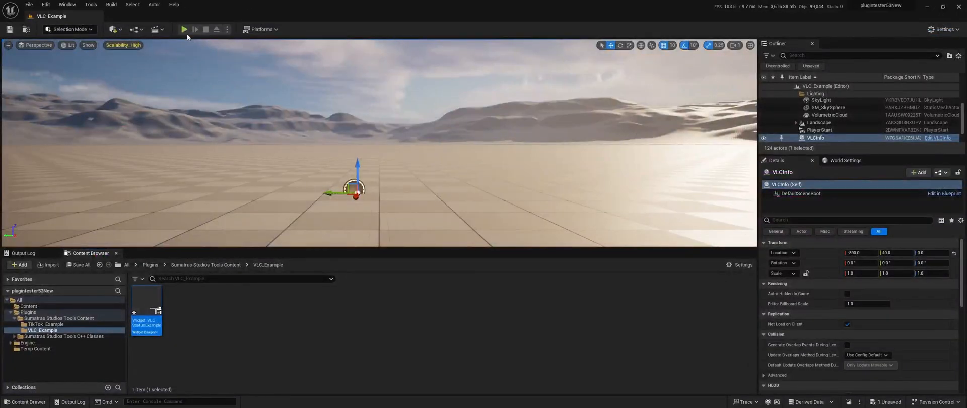
# Run the level so the VLC status widget shows artwork, artist, title and progress bar.
pyautogui.click(184, 29)
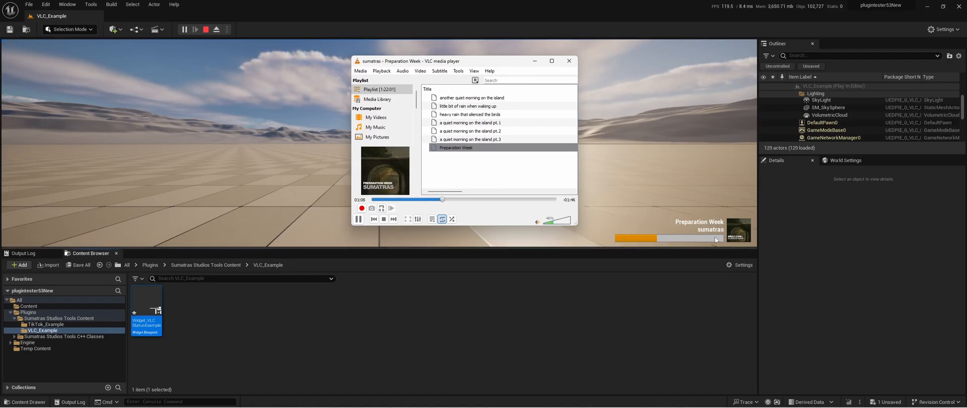
pyautogui.click(568, 62)
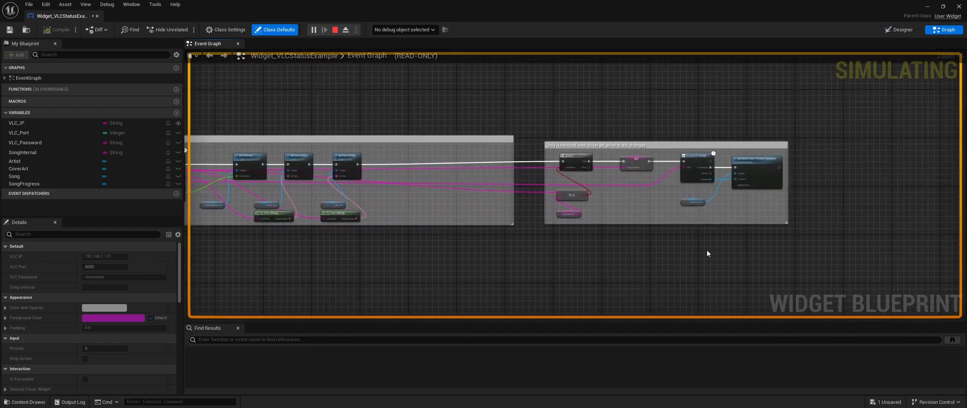
pyautogui.moveTo(235, 76)
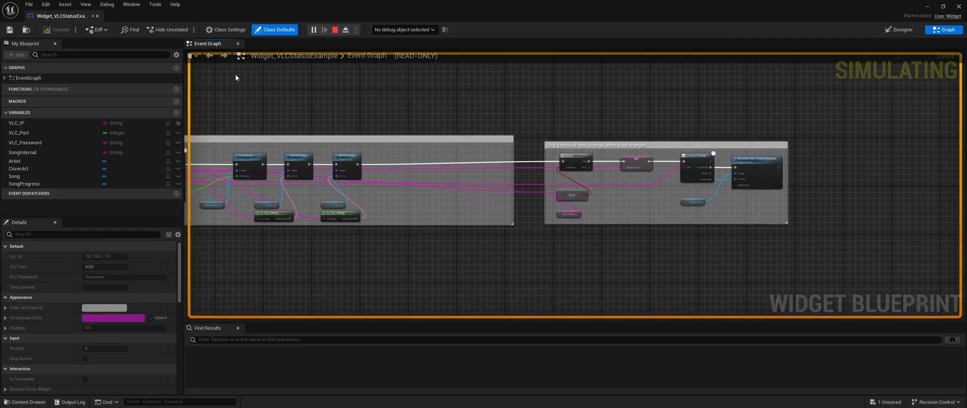
pyautogui.moveTo(317, 114)
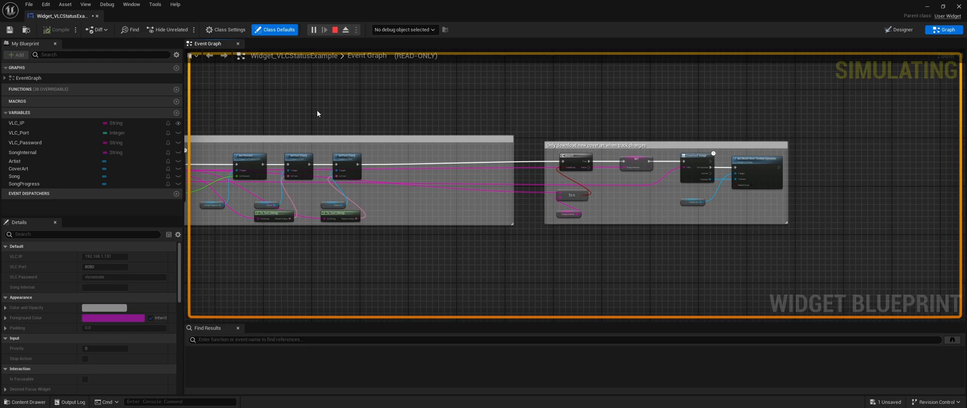